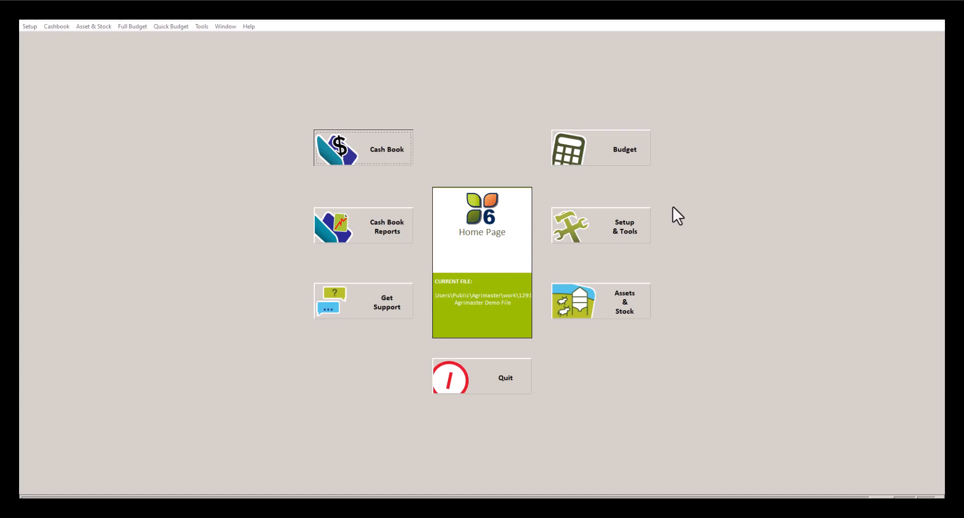
mouse_move(664, 194)
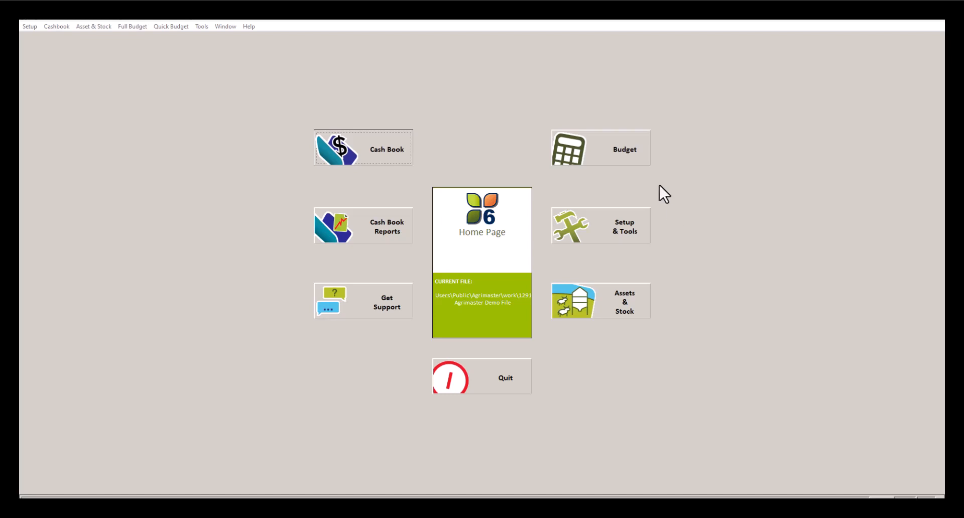
Go to the Cash Book section from the AgriMaster home page.
left_click(362, 149)
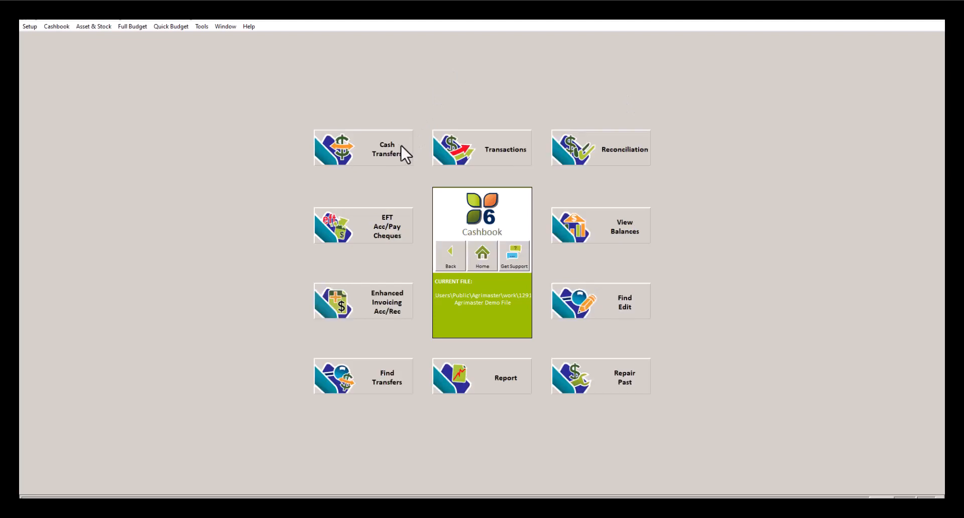
Open the EFT/Acc Pay/Cheques list and select the Myer payment, record 1422.
left_click(362, 225)
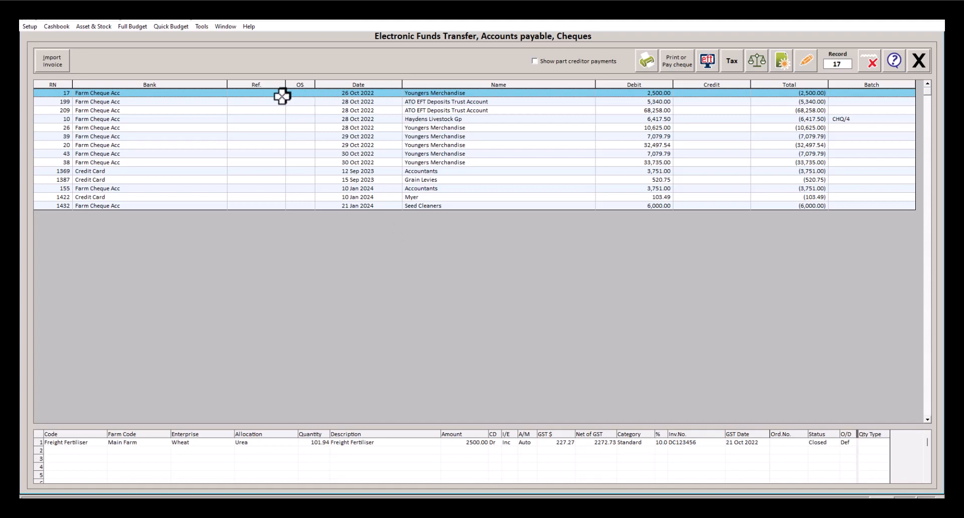
left_click(211, 197)
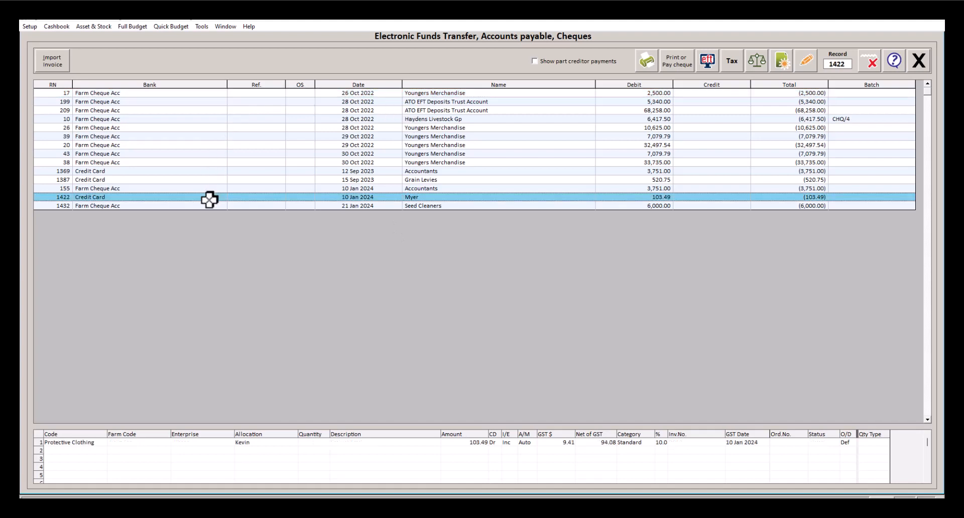
mouse_move(814, 67)
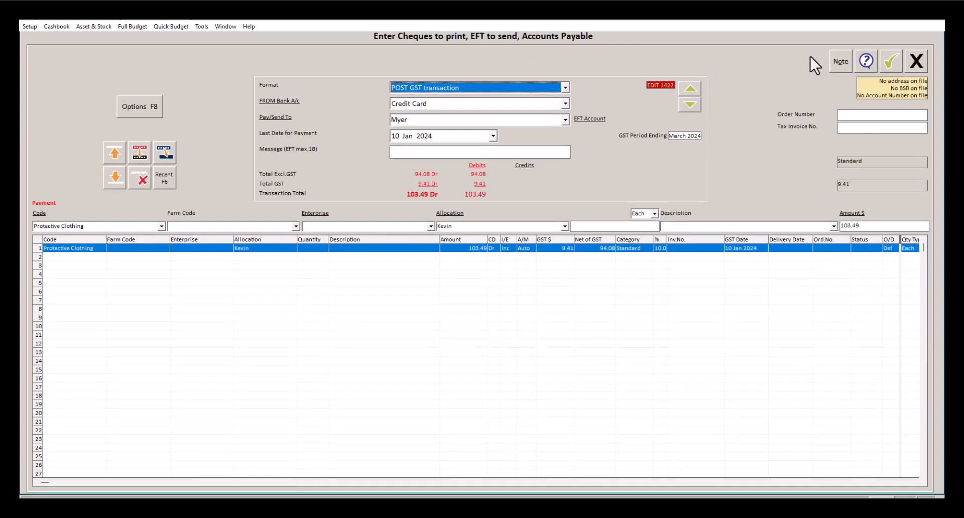
mouse_move(504, 145)
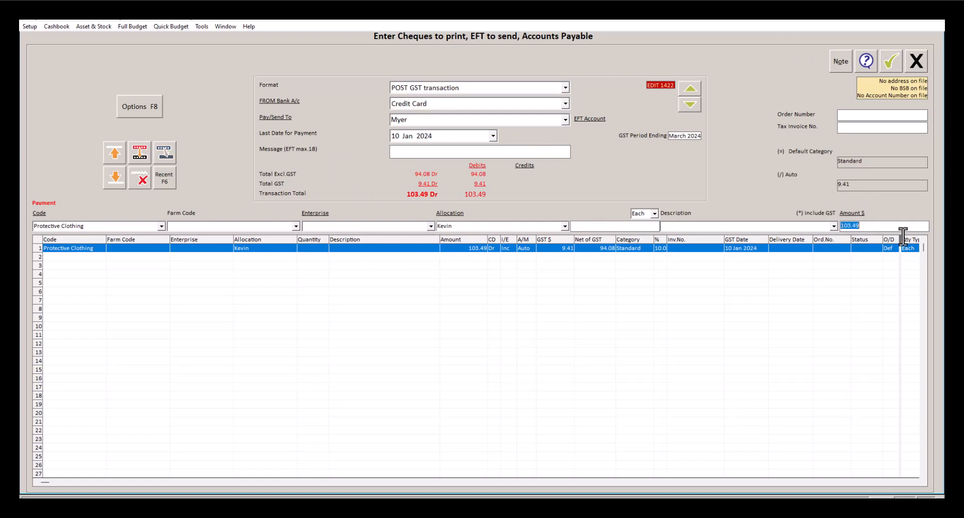
Enter 200 as the Myer payment amount and close the entry form.
type("200")
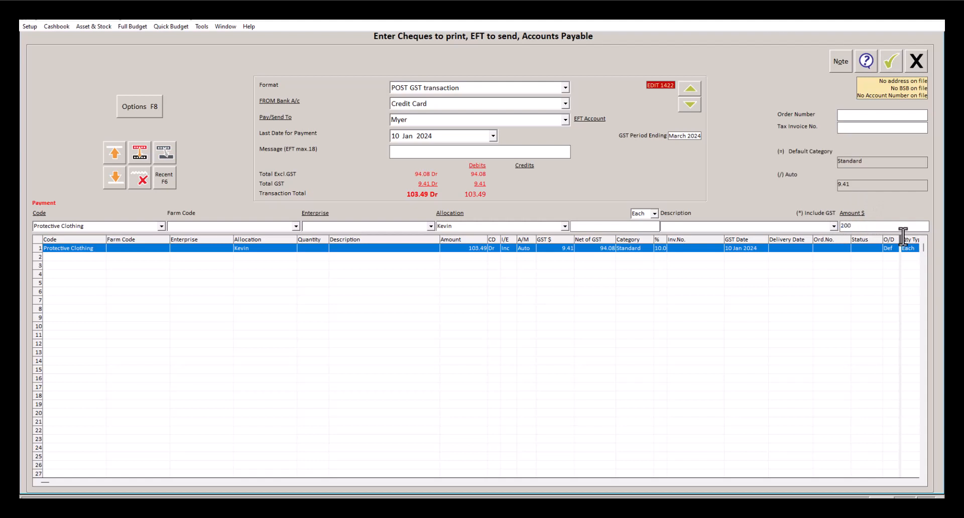
mouse_move(645, 188)
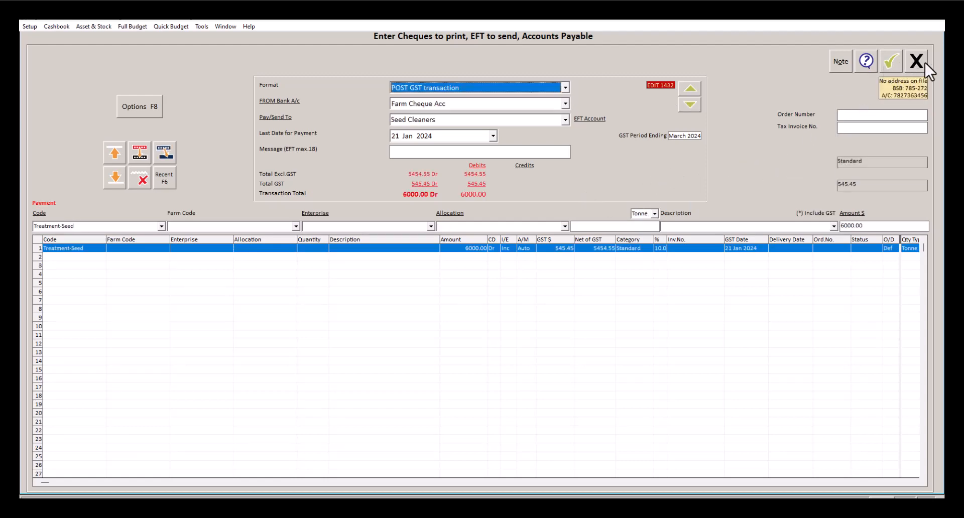
left_click(916, 61)
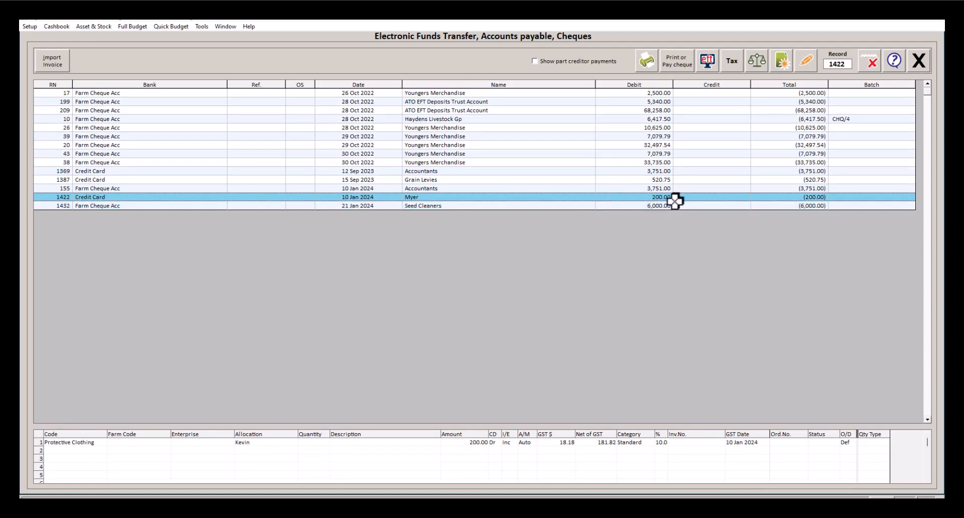
mouse_move(481, 223)
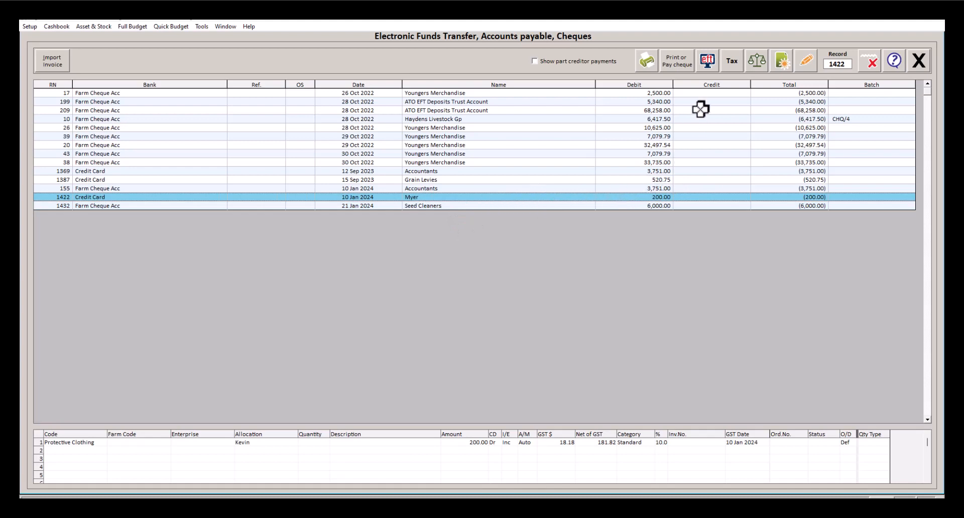
mouse_move(708, 60)
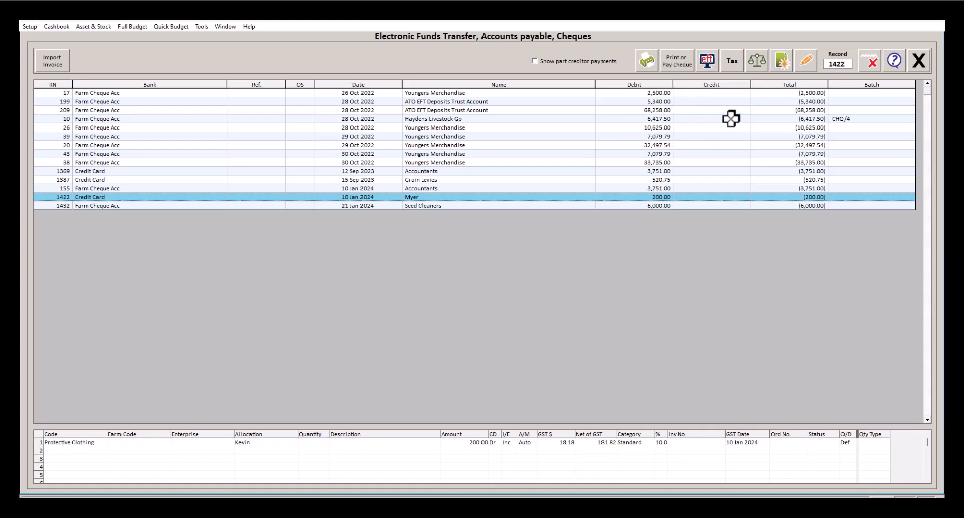
mouse_move(728, 122)
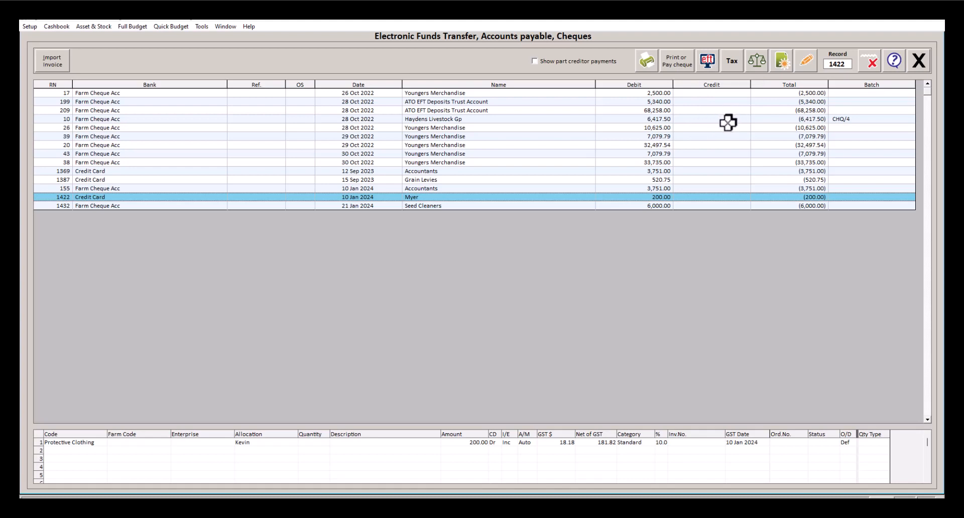
mouse_move(724, 123)
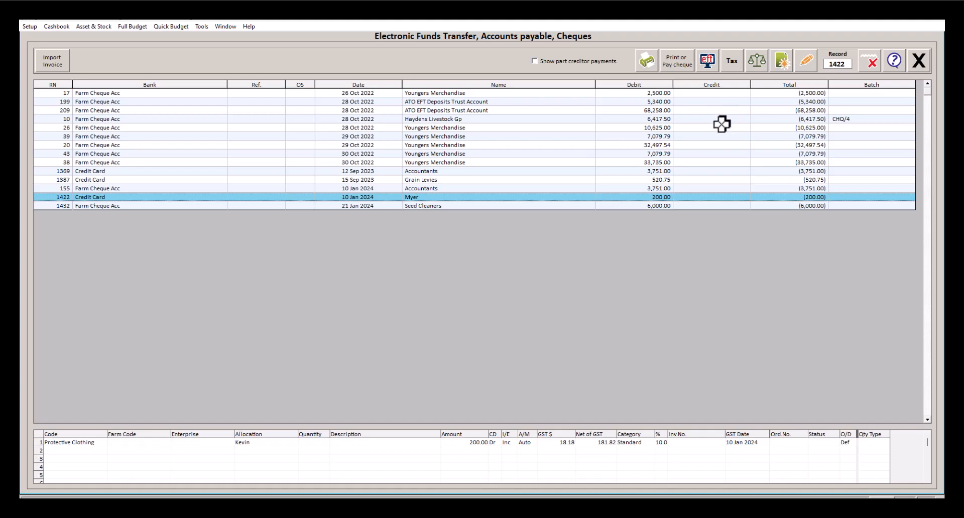
mouse_move(720, 130)
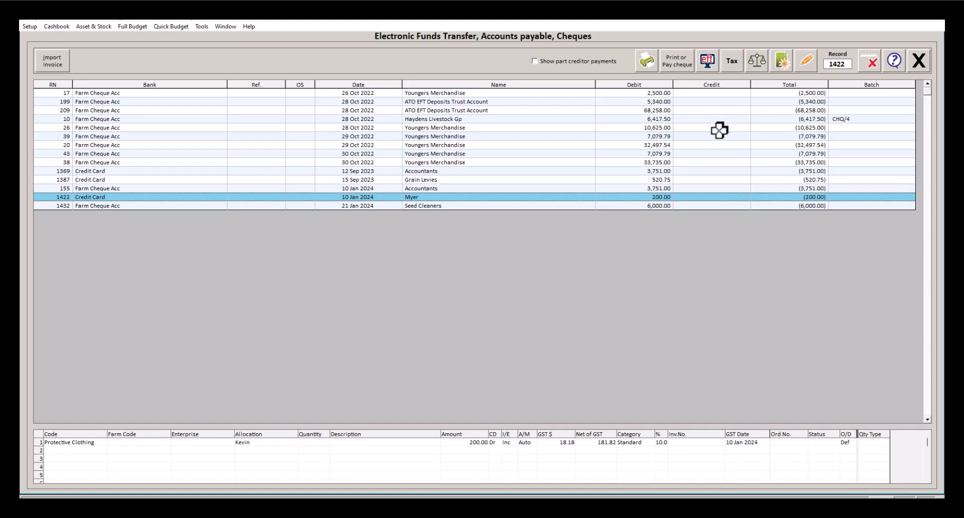
mouse_move(720, 146)
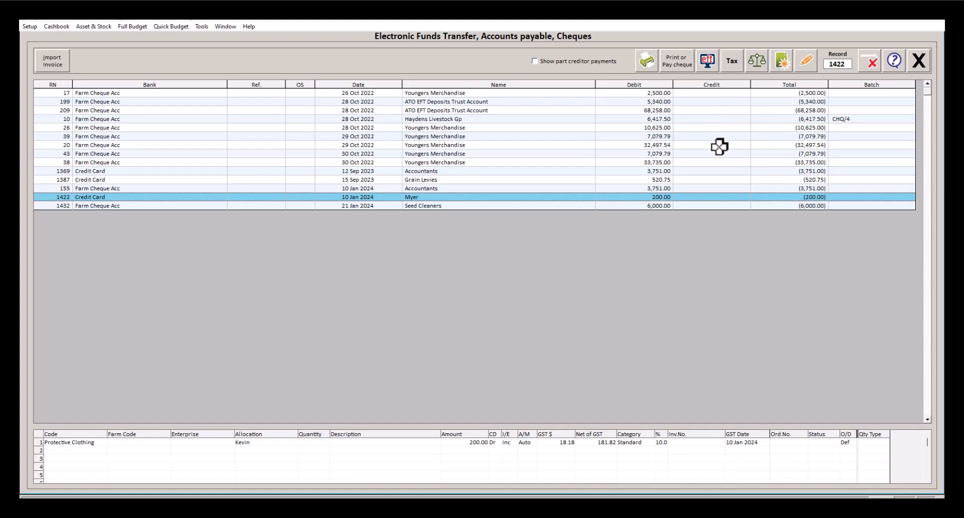
mouse_move(614, 128)
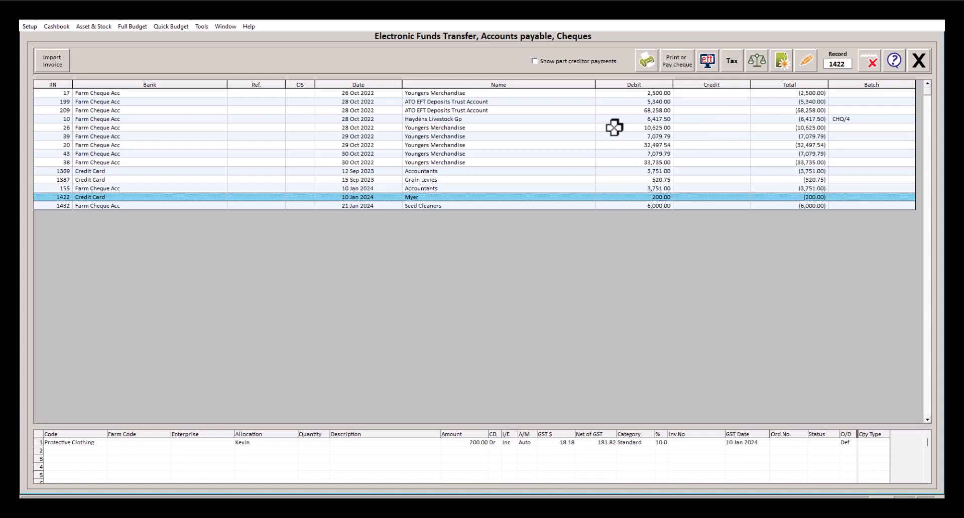